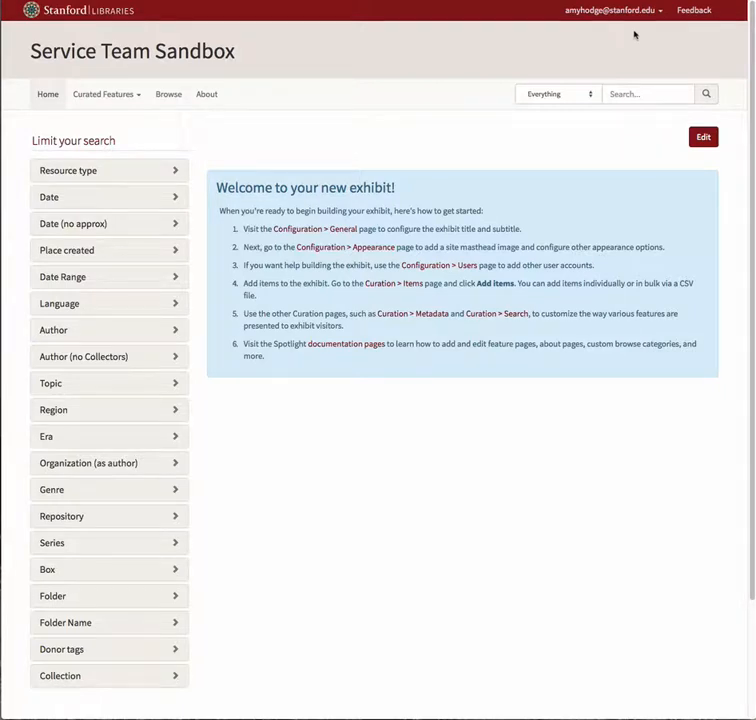
# Step: Go from the exhibit home page via the Dashboard to the Search configuration page
pyautogui.click(611, 10)
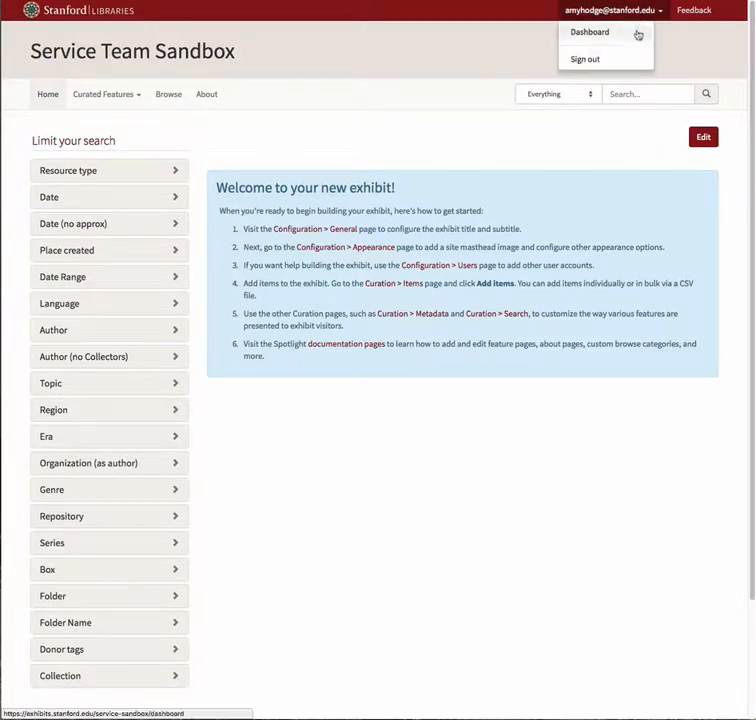
pyautogui.click(589, 31)
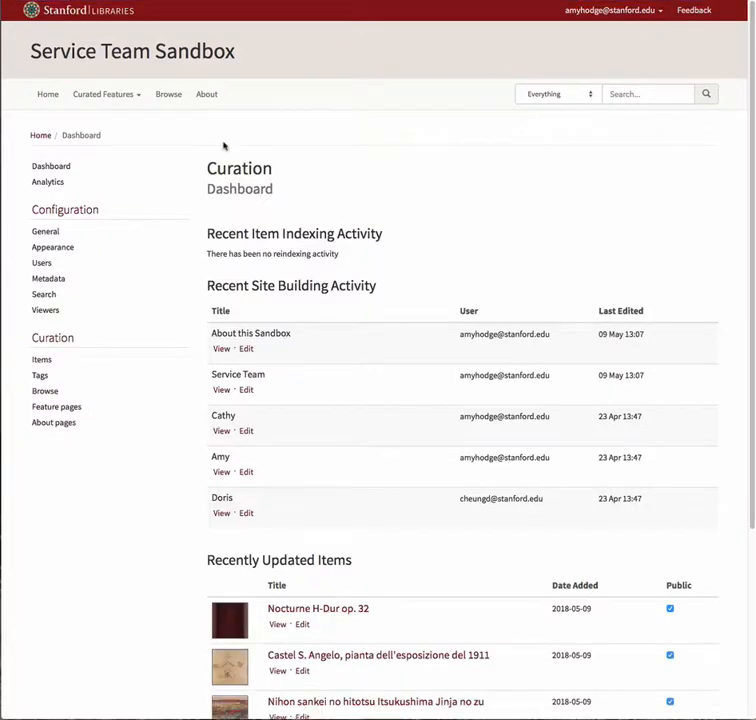
pyautogui.click(44, 294)
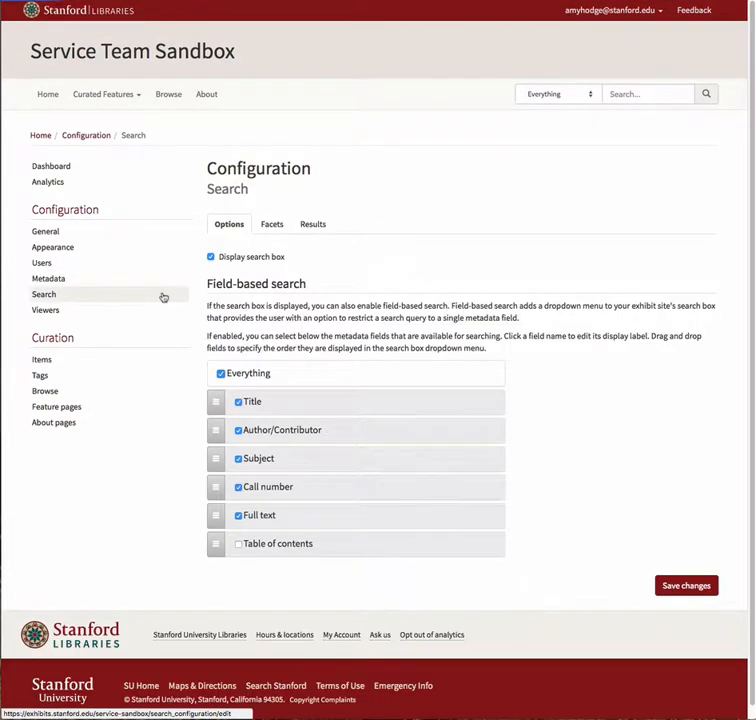
# Step: Show the Facets tab and scroll through the full list of enabled sidebar facets
pyautogui.click(271, 223)
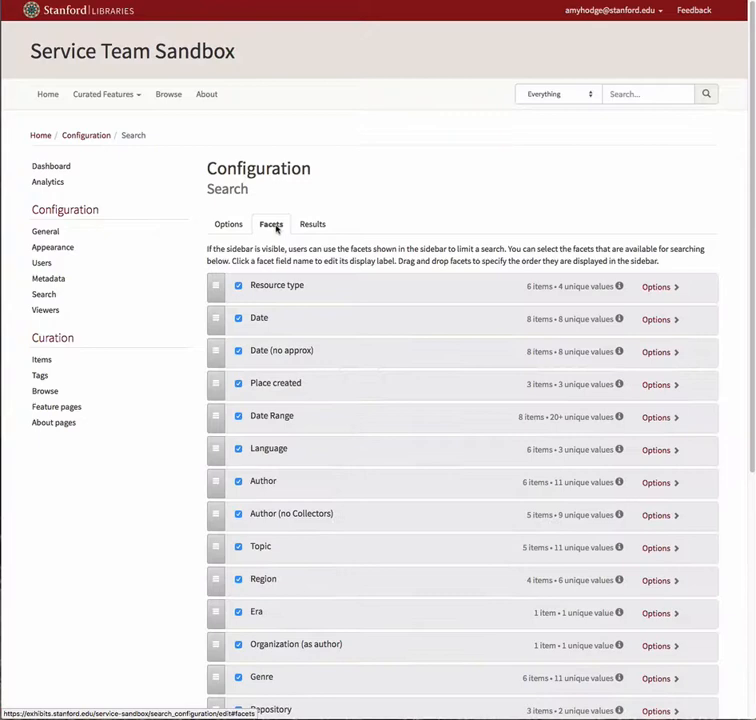
pyautogui.scroll(-3)
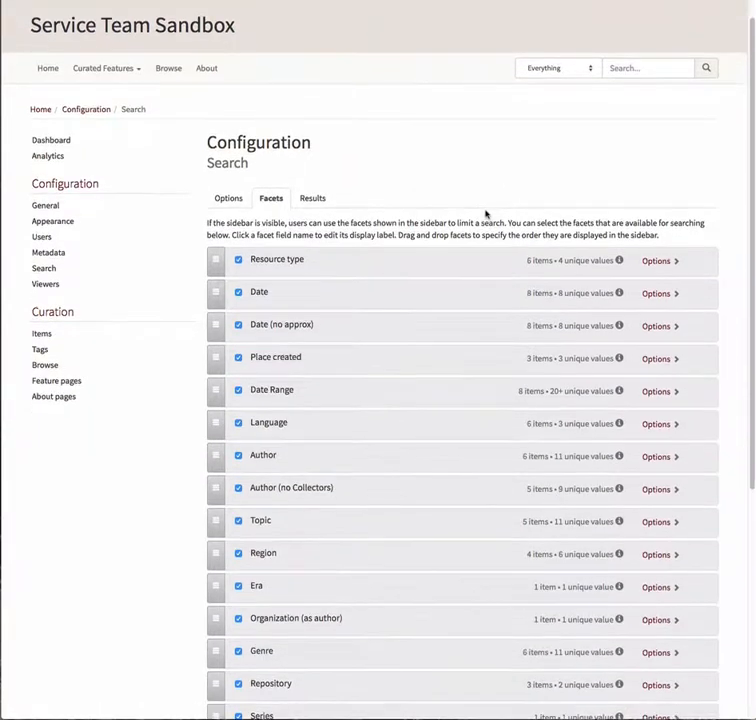
pyautogui.scroll(-3)
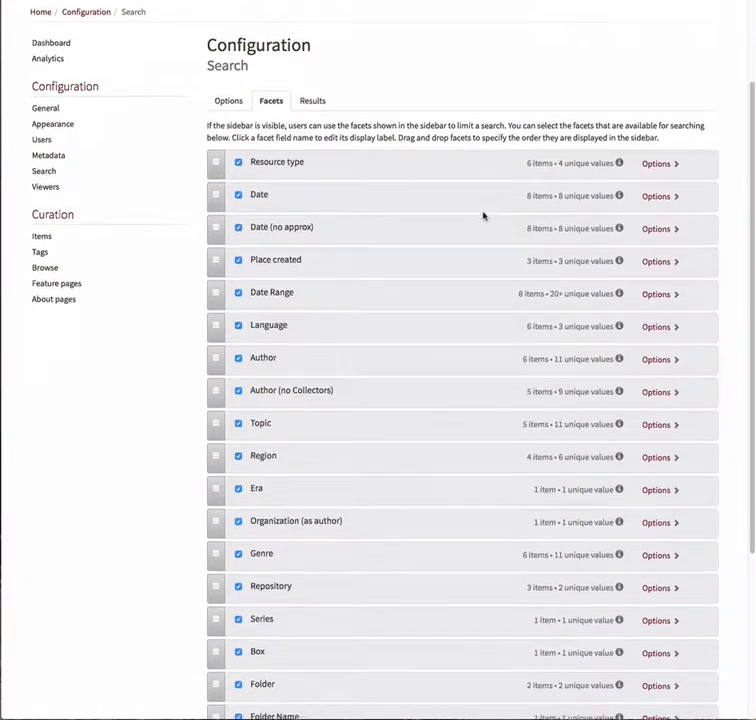
pyautogui.scroll(-3)
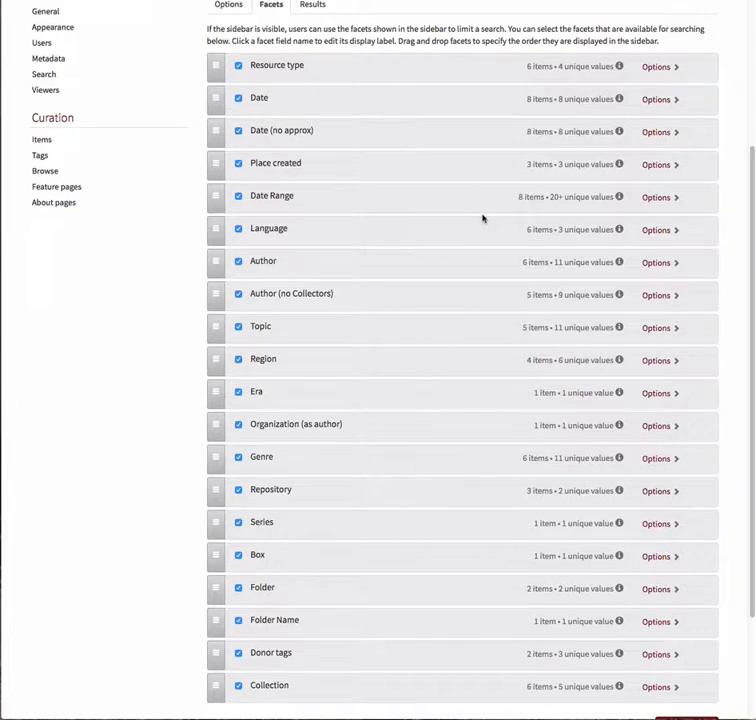
pyautogui.scroll(-3)
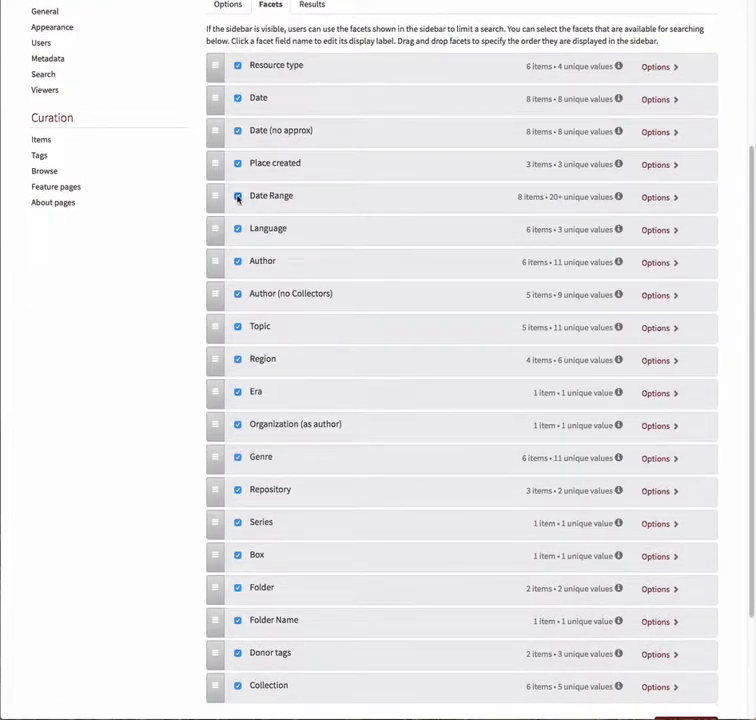
pyautogui.click(237, 196)
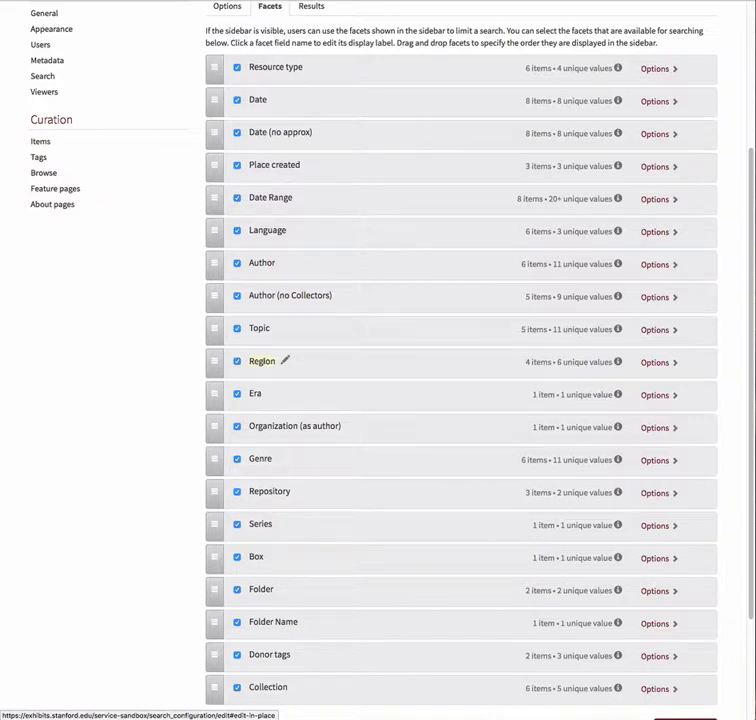
# Step: Relabel the Region facet 'Geographic Area' and drag it up to follow Date Range
pyautogui.click(262, 360)
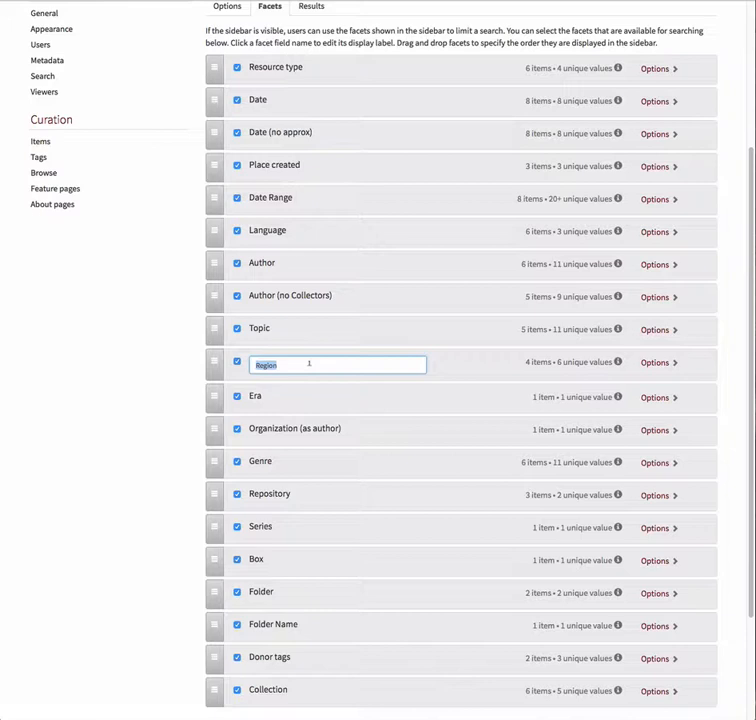
pyautogui.write('Geographic Area')
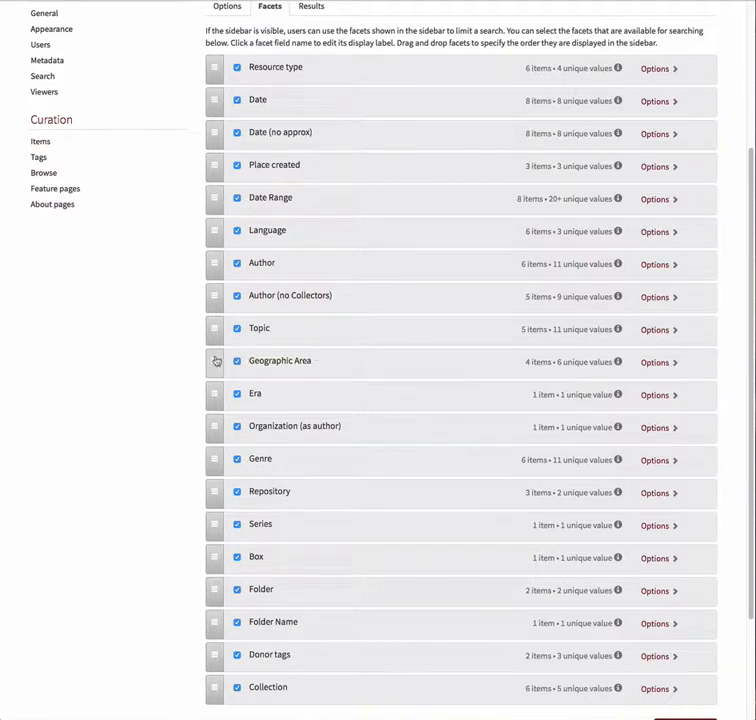
pyautogui.moveTo(215, 361); pyautogui.dragTo(215, 307)
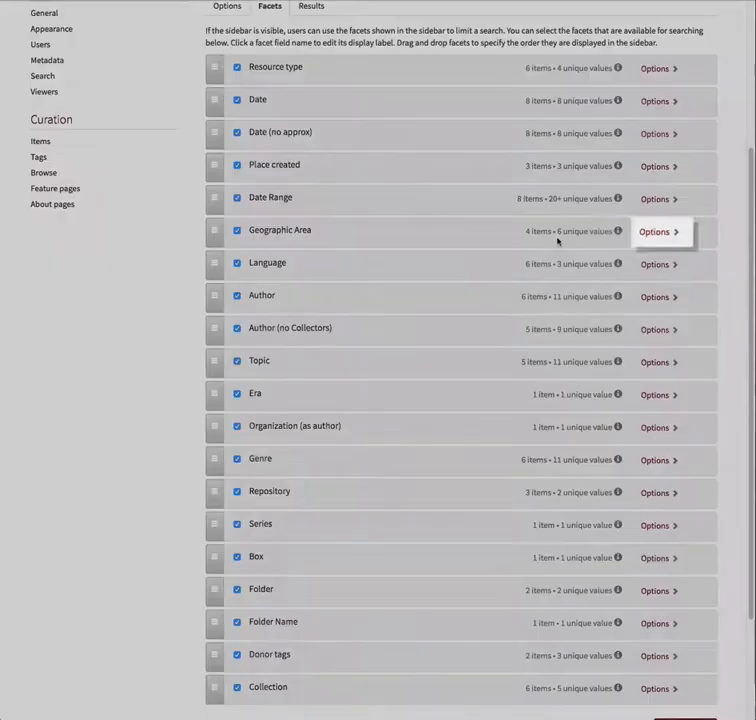
# Step: Expand Geographic Area's options to show the Sort by frequency or value choices
pyautogui.click(658, 231)
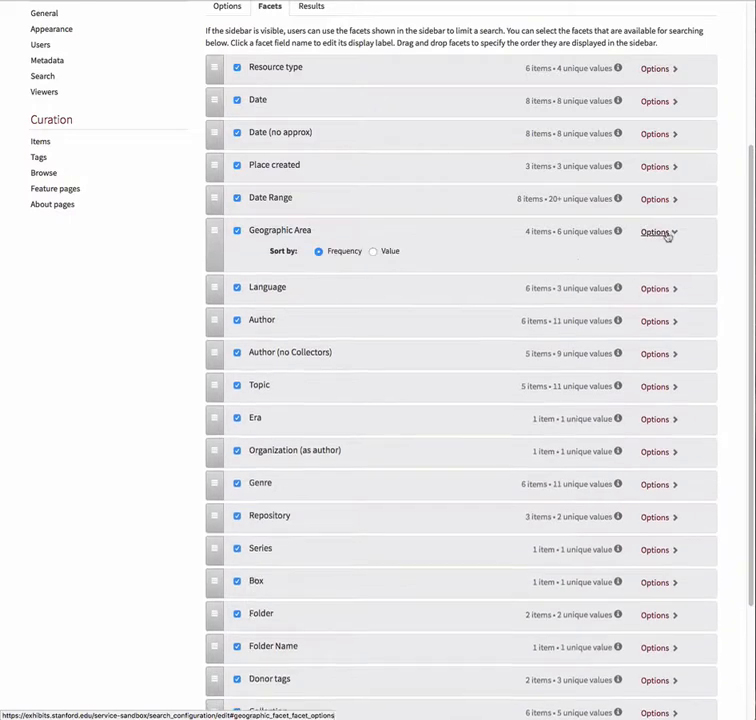